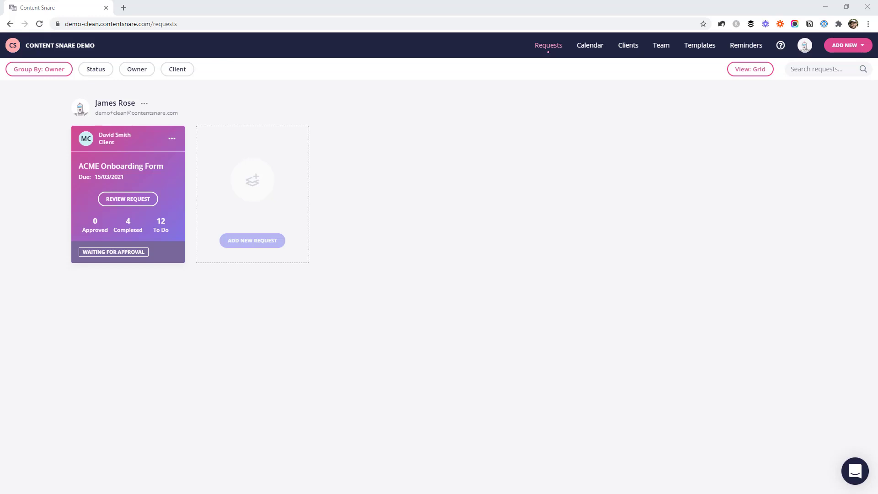
mouse_move(396, 164)
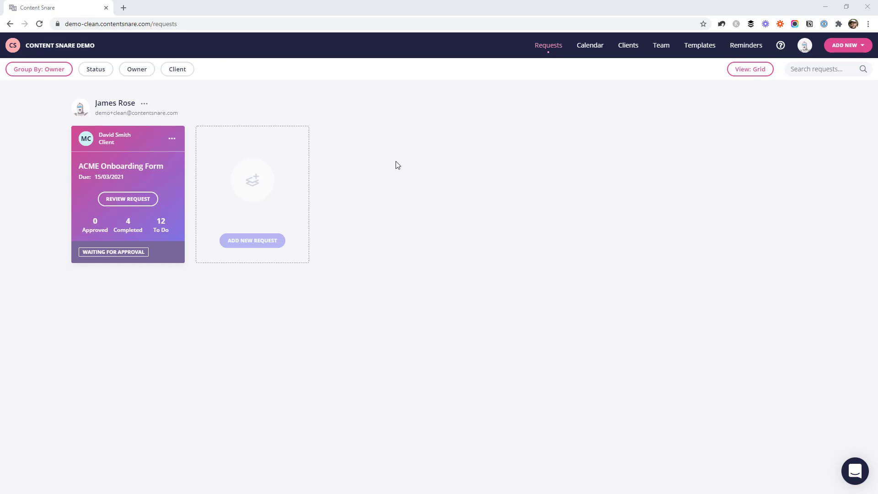
mouse_move(133, 150)
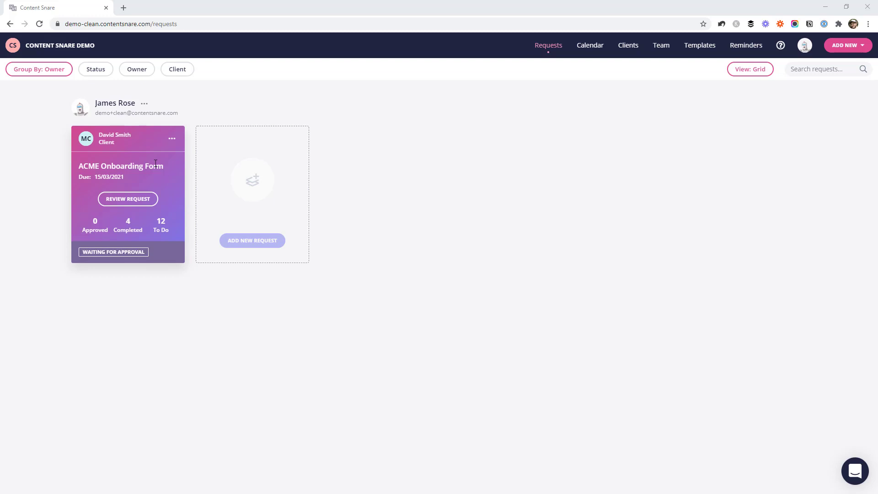
mouse_move(128, 199)
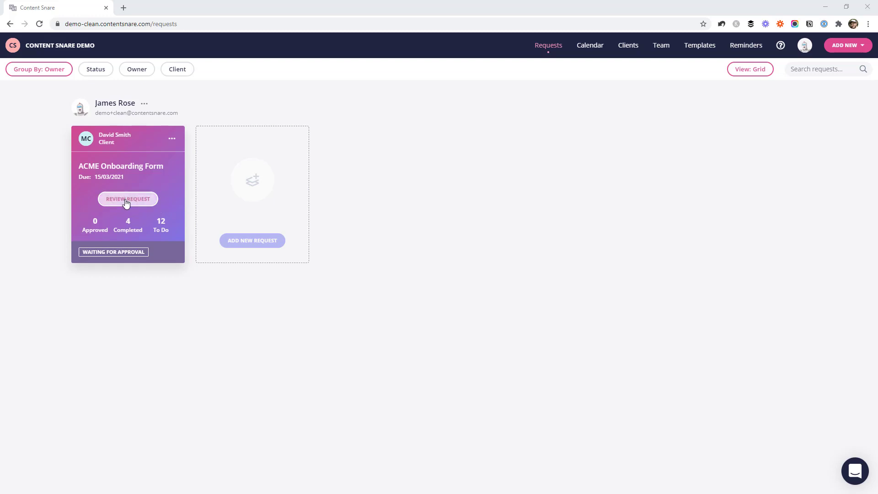
mouse_move(127, 199)
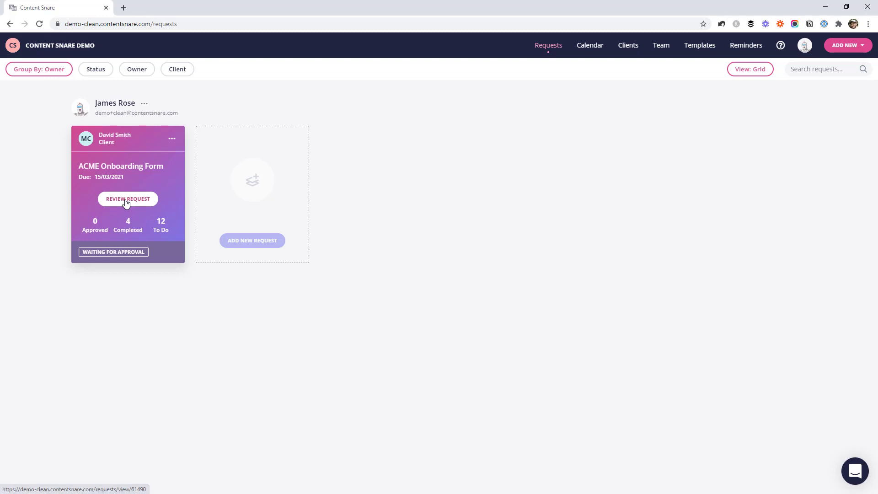
Step: Open the ACME Onboarding Form request for review and start at Basic Information
click(127, 199)
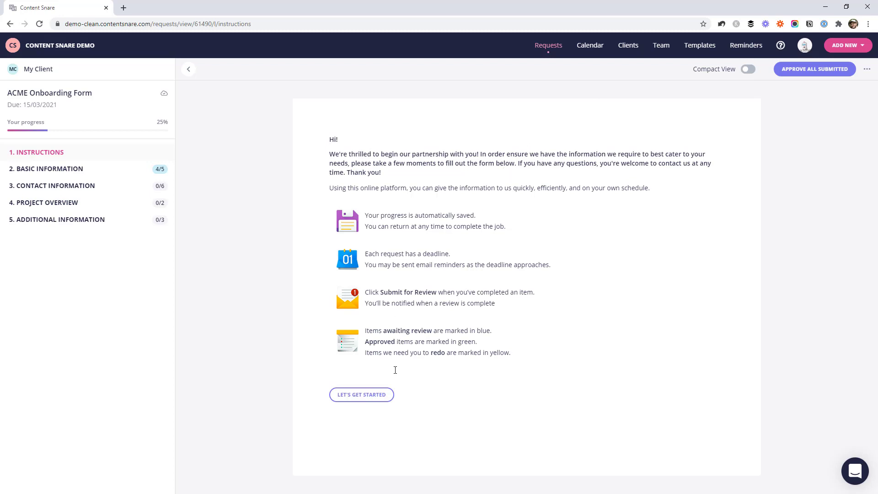
click(361, 394)
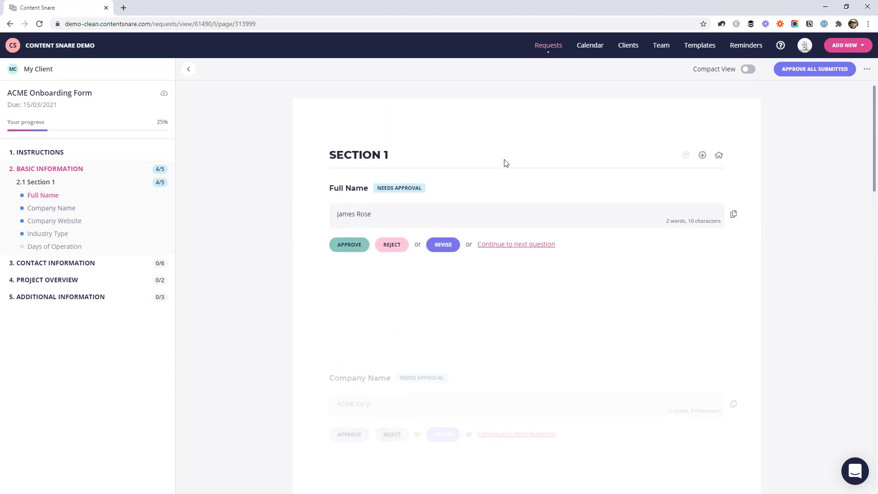
mouse_move(504, 157)
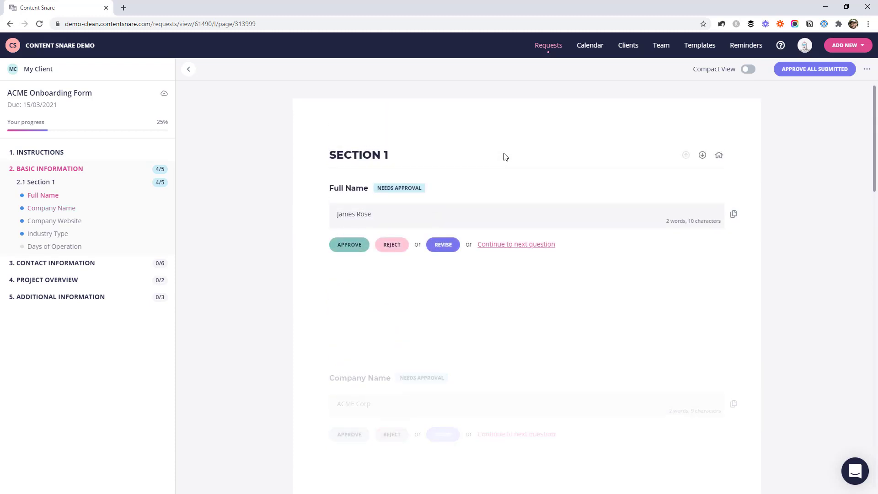
mouse_move(440, 205)
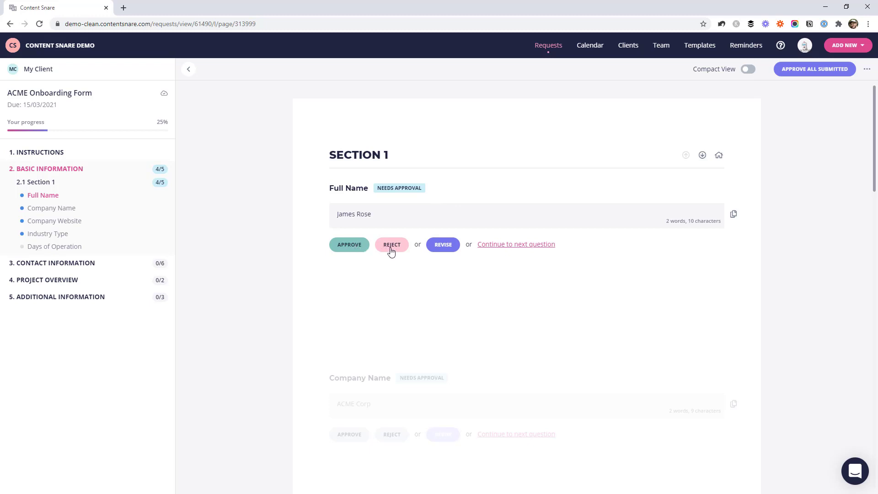
mouse_move(698, 105)
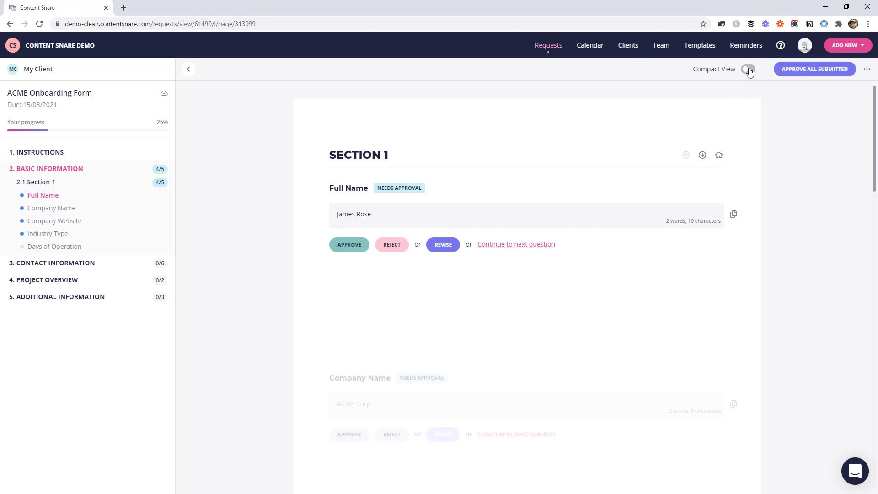
click(748, 69)
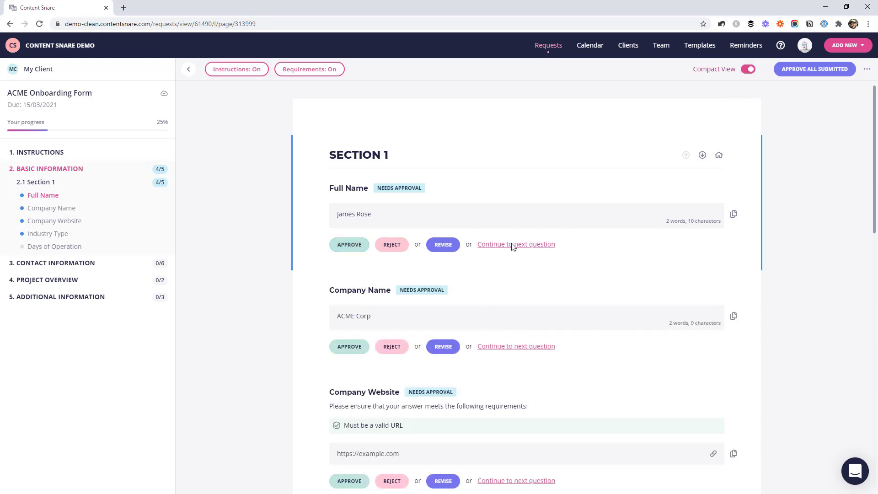
click(515, 244)
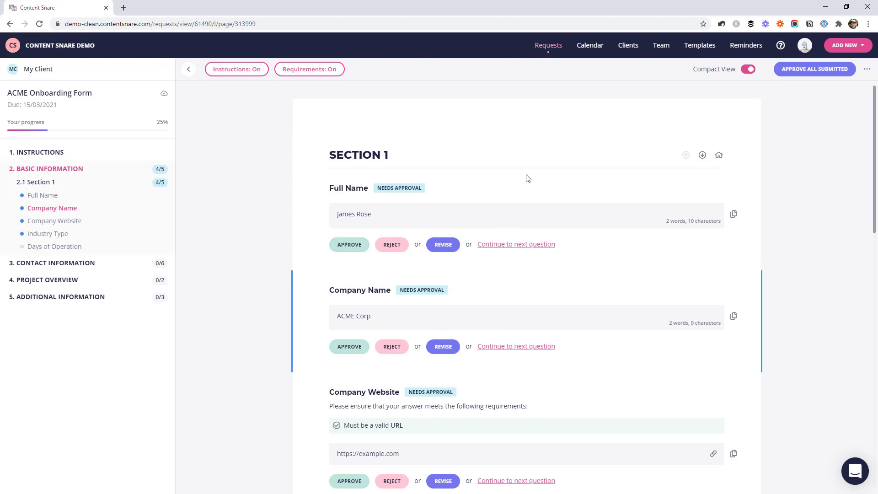
mouse_move(398, 263)
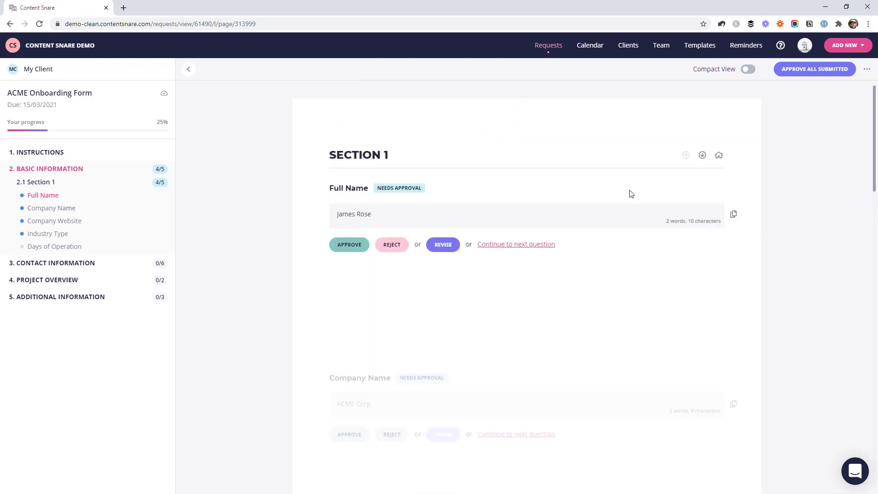
mouse_move(623, 184)
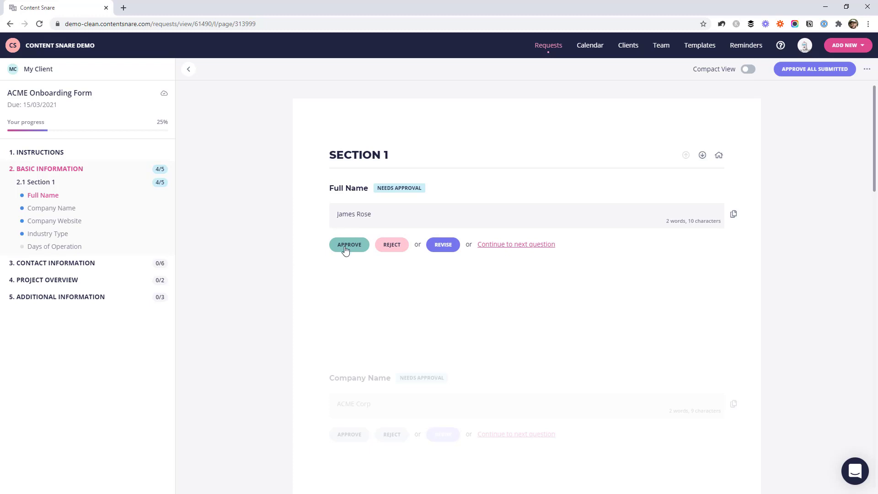
click(349, 244)
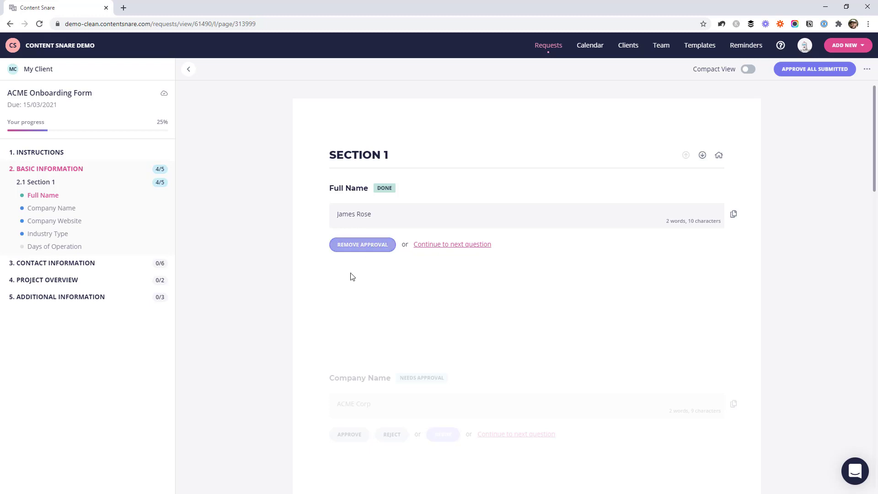
click(362, 244)
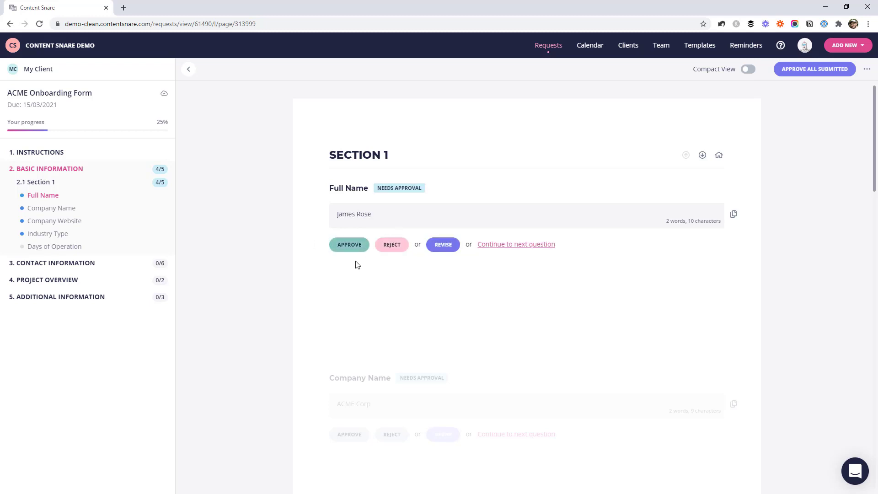
click(348, 244)
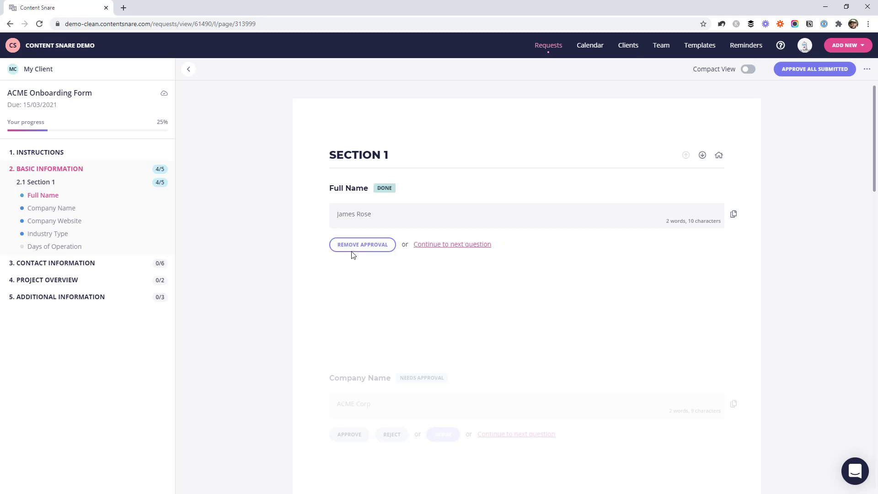
Step: Scroll down to the Company Name question showing ACME Corp awaiting approval
scroll(down, 3)
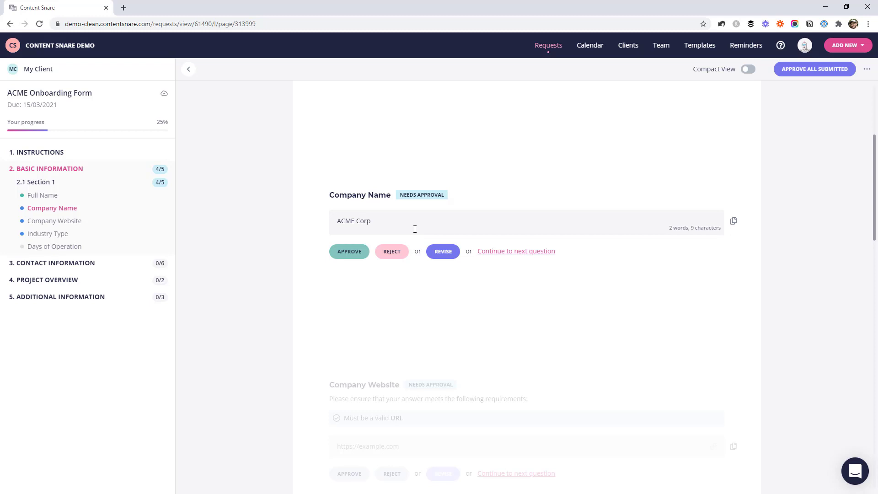
mouse_move(430, 222)
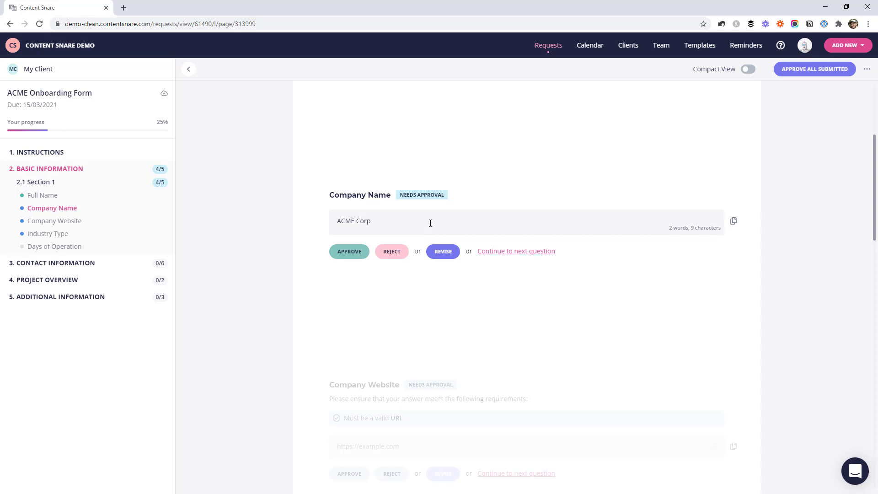
mouse_move(334, 249)
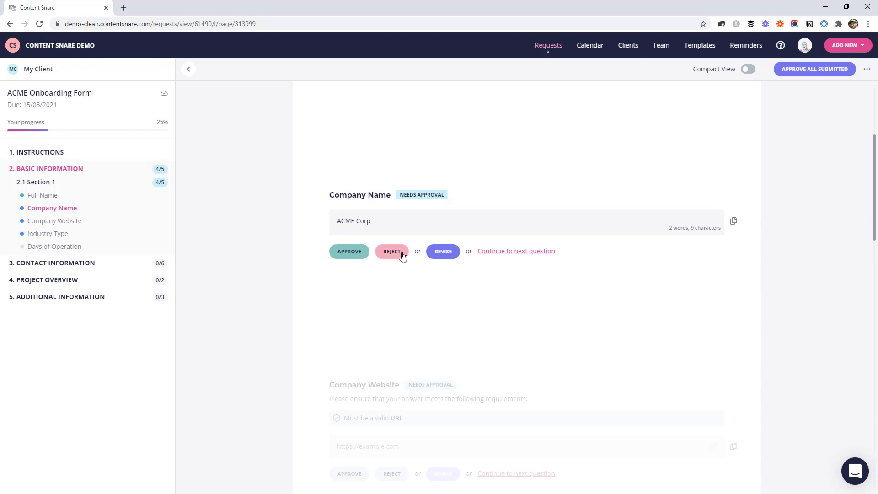
Step: Reject Company Name with 'For this one, we need the full legal entity name of your company'
click(391, 251)
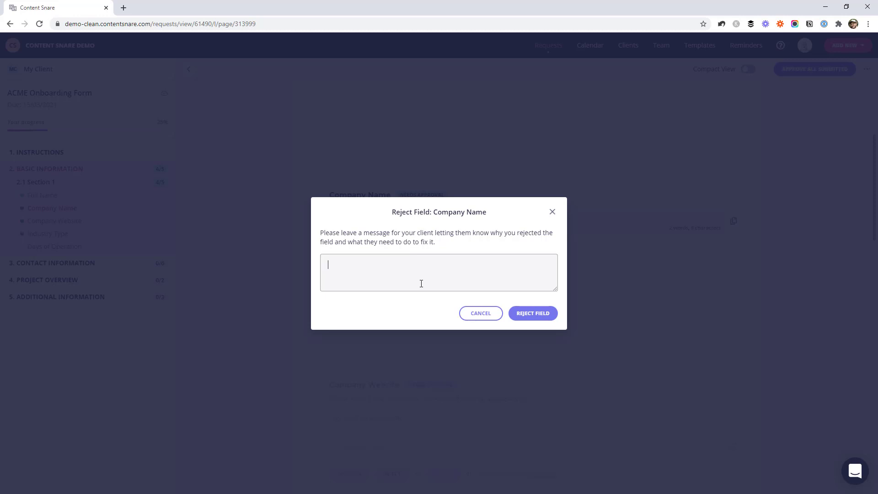
text(For this one, we need the full legal entity name of your company)
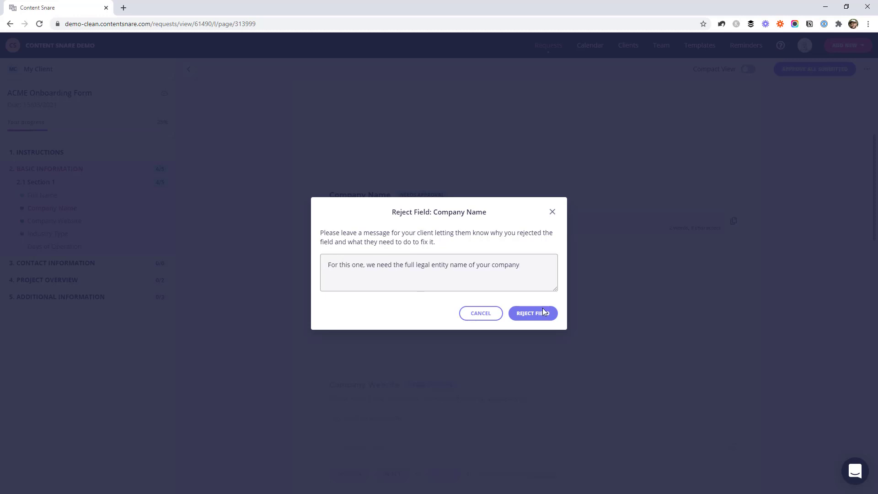
click(532, 312)
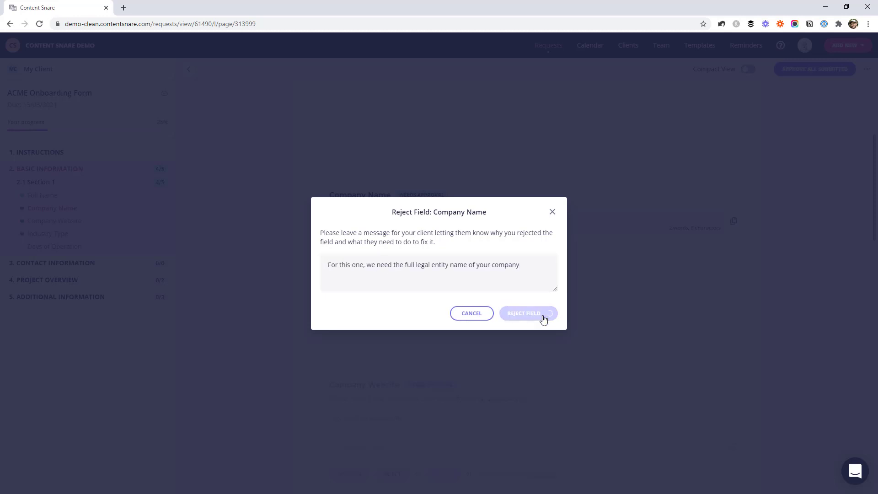
Step: Confirm the rejection and check the Redo badge and legal entity message under Company Name
click(527, 313)
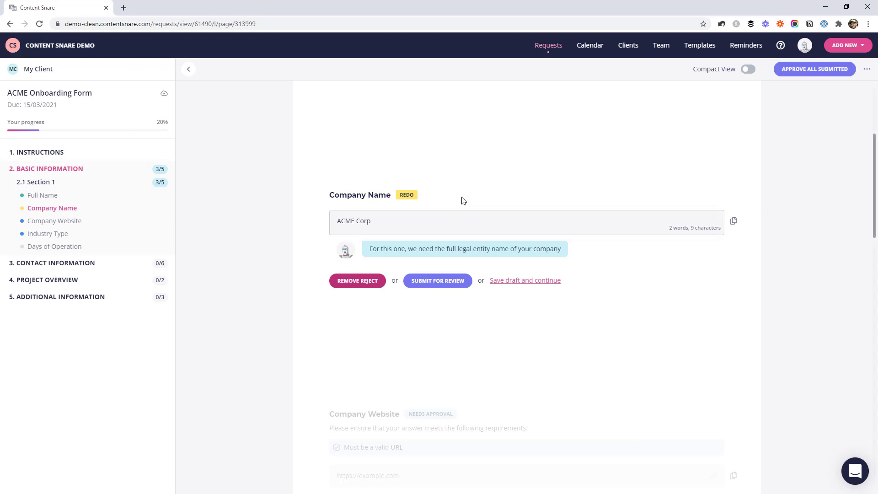
mouse_move(458, 249)
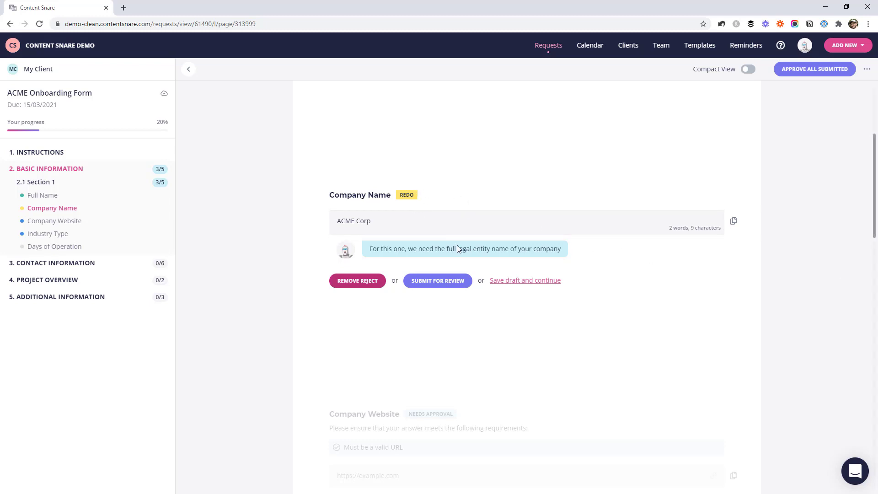
mouse_move(584, 259)
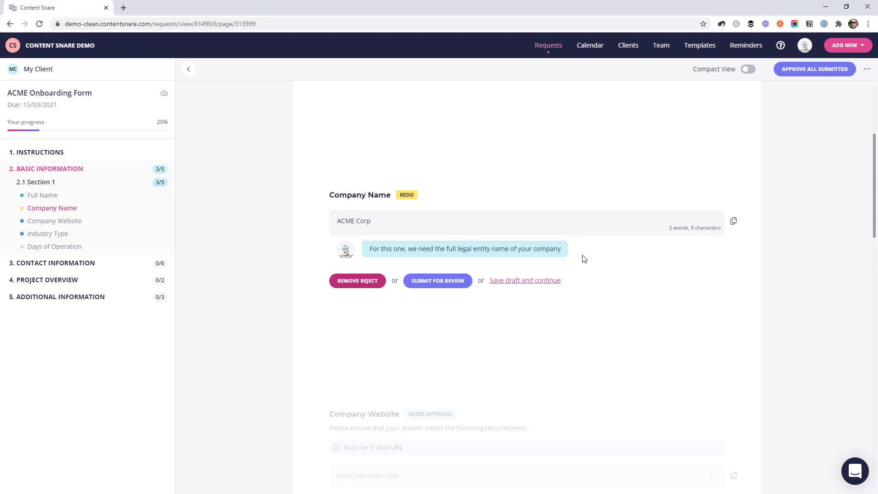
scroll(down, 3)
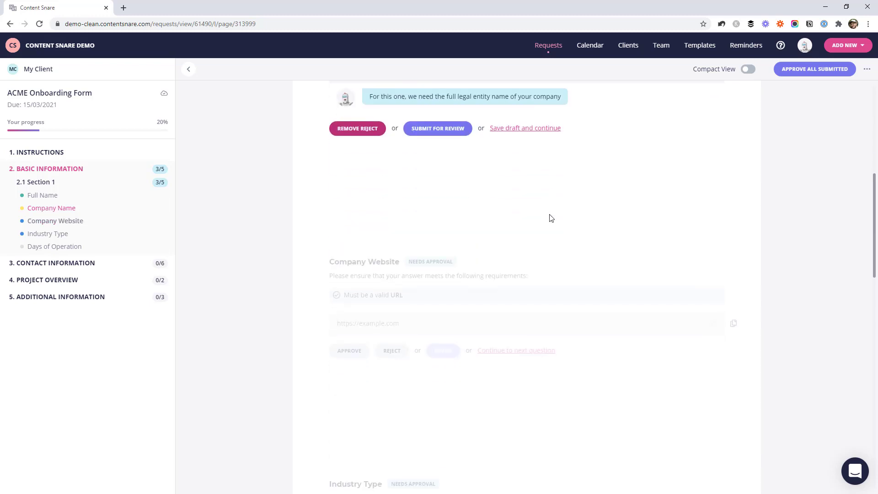